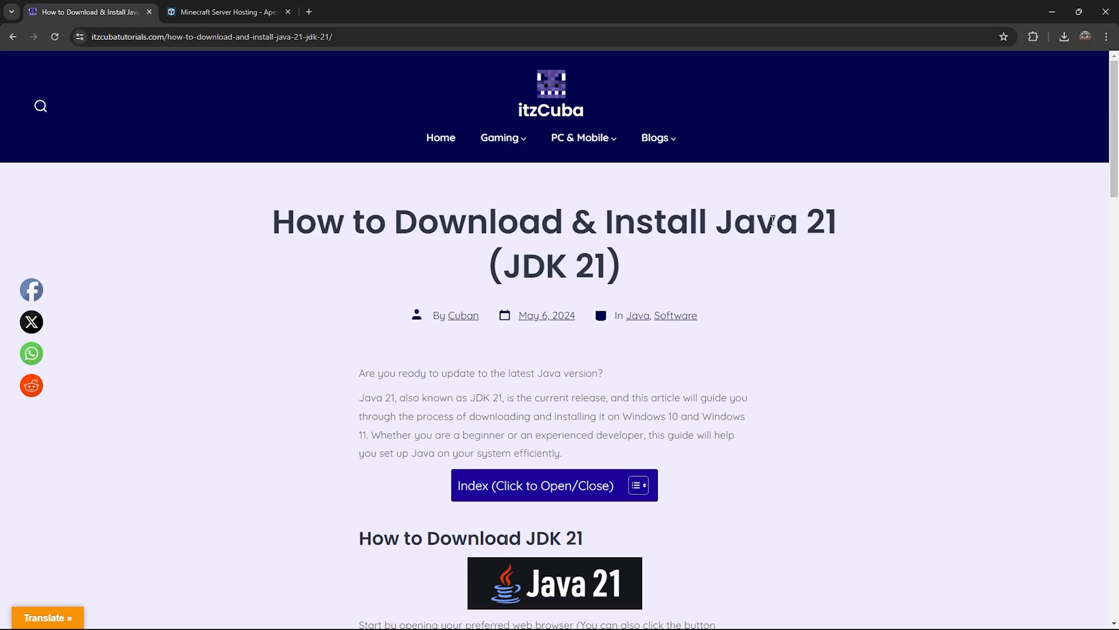
- Scroll the Oracle Java Downloads page to the JDK 22/21/17 downloads section
scroll(down, 3)
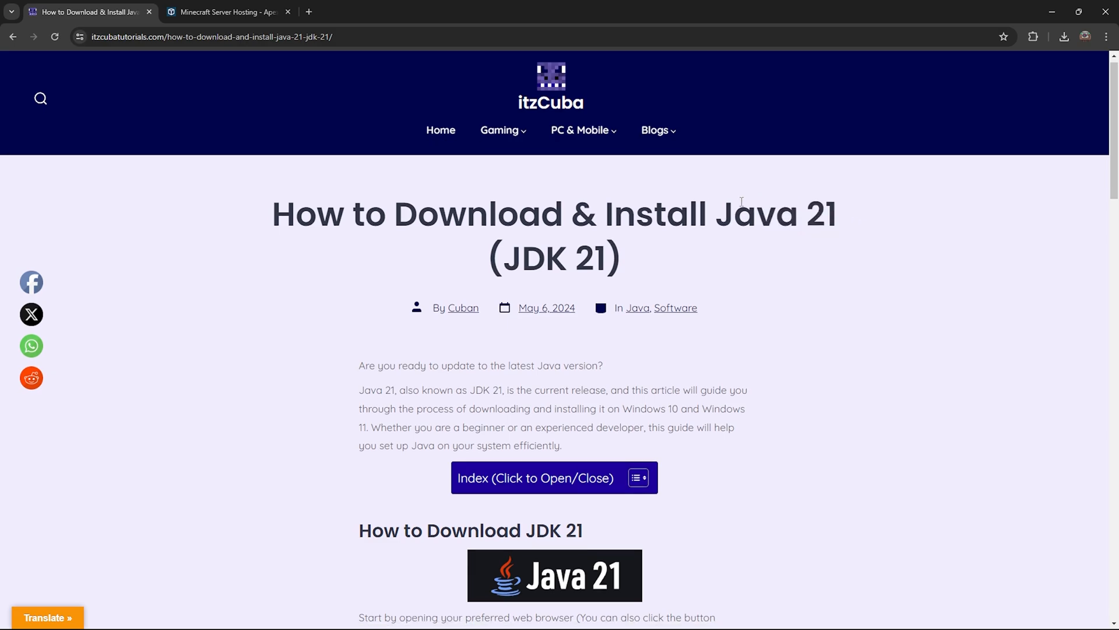
scroll(down, 3)
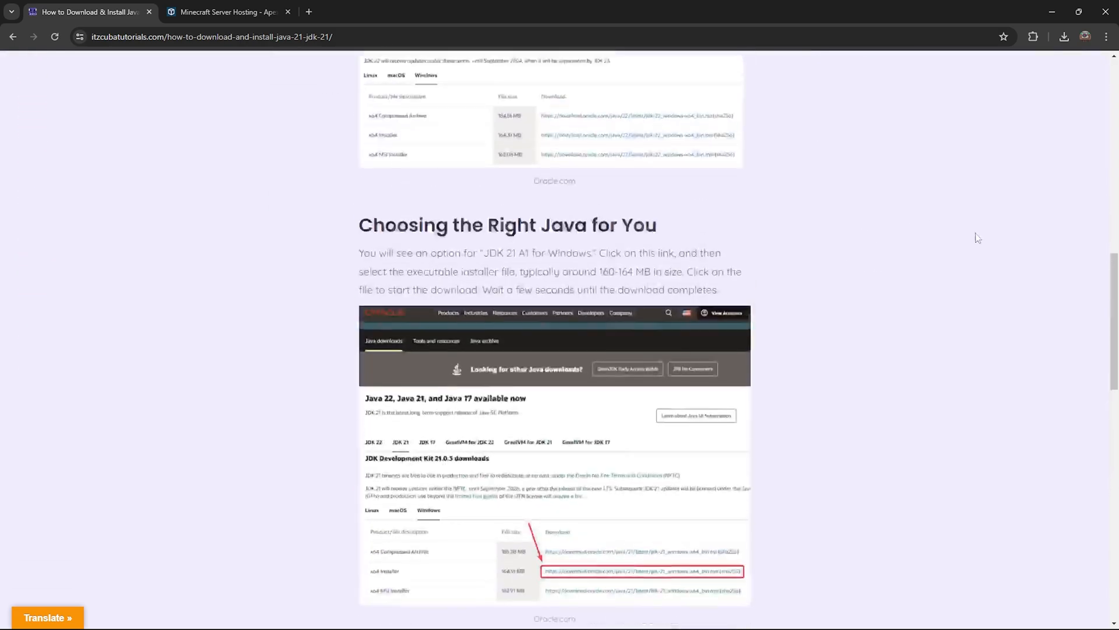
scroll(up, 3)
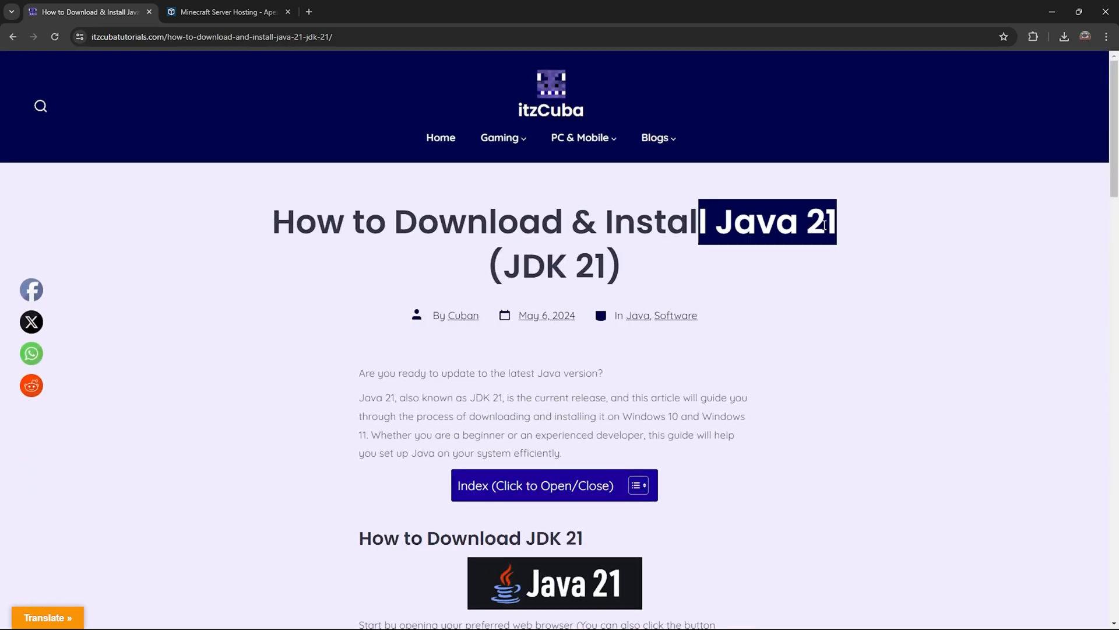
scroll(down, 3)
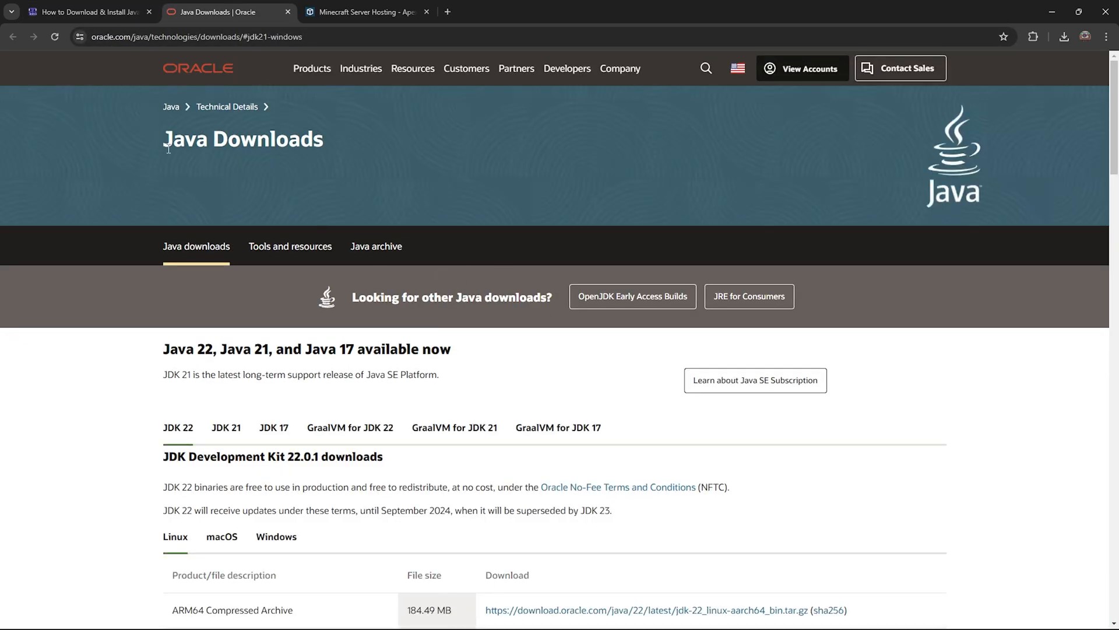
scroll(down, 3)
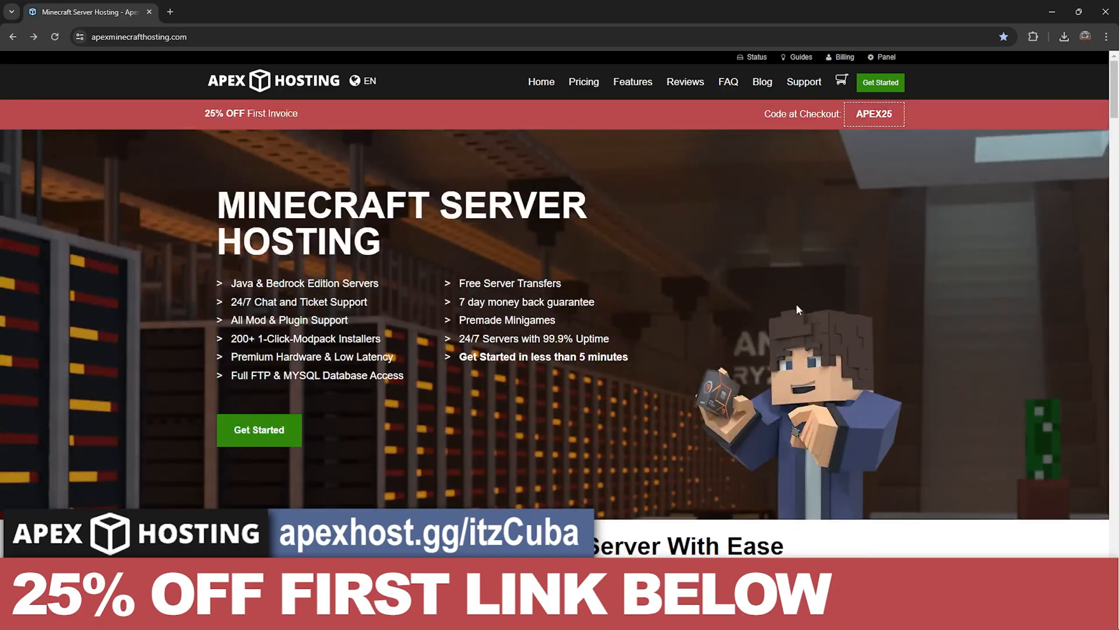
scroll(down, 3)
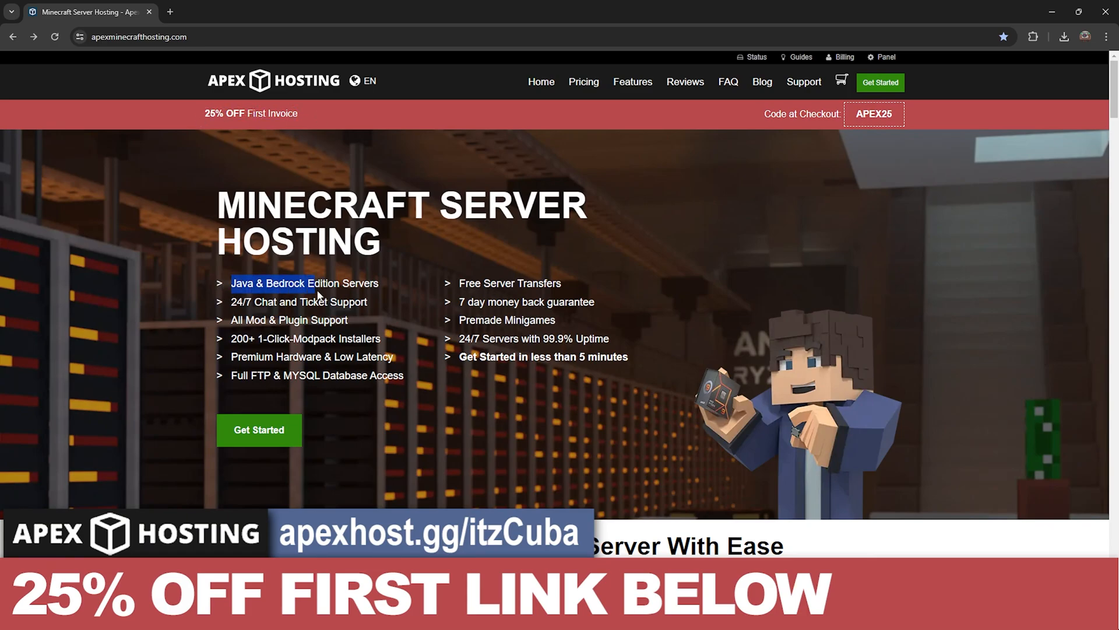
click(306, 282)
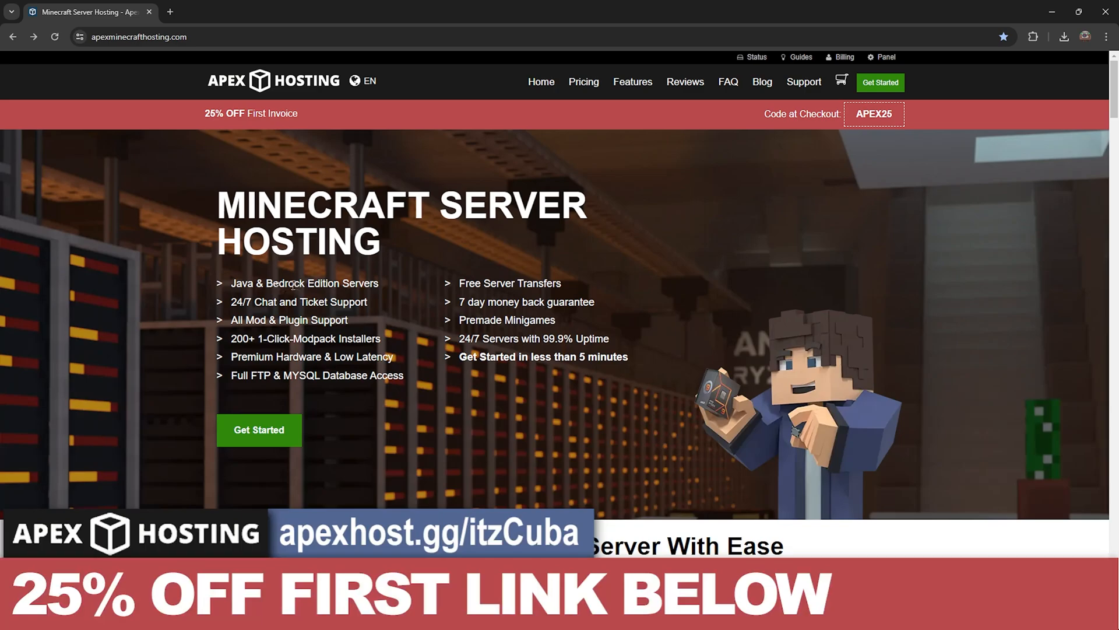
double_click(243, 338)
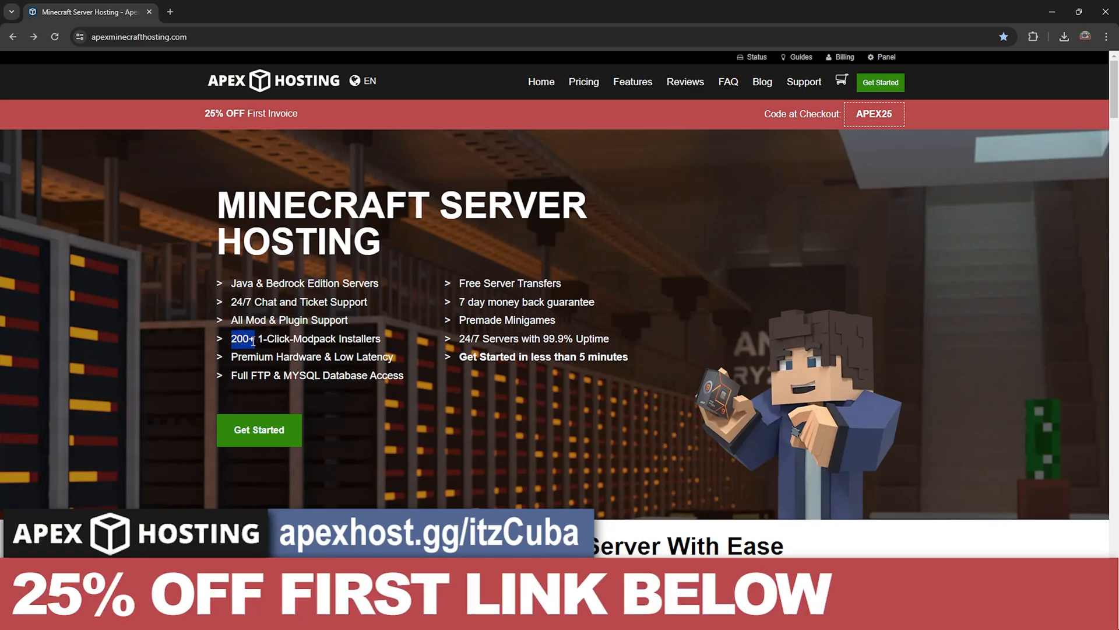
scroll(down, 3)
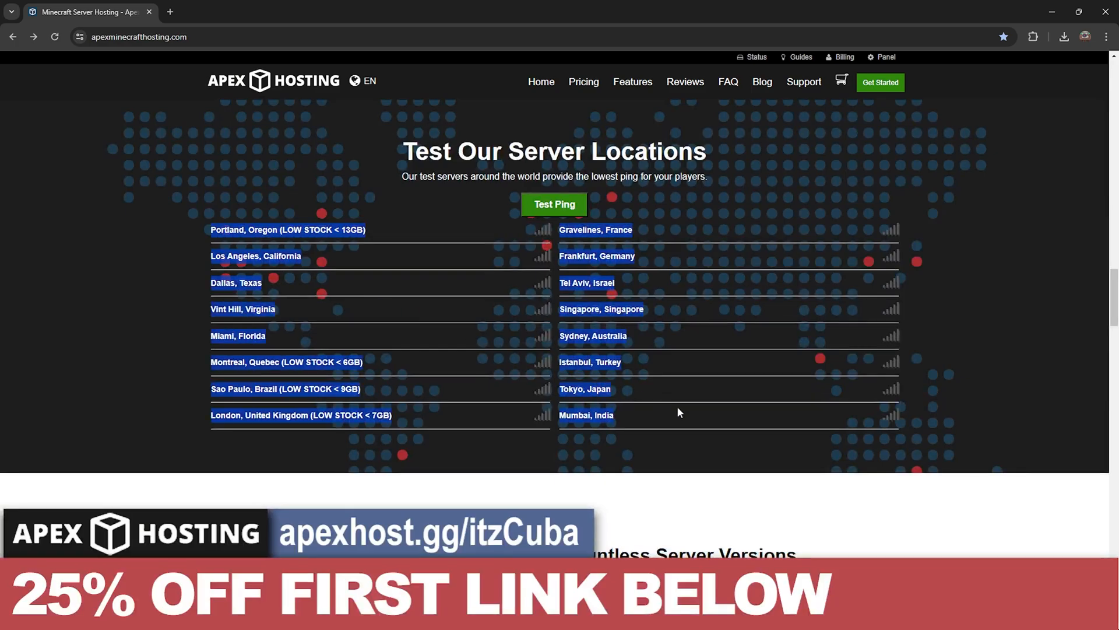
scroll(down, 3)
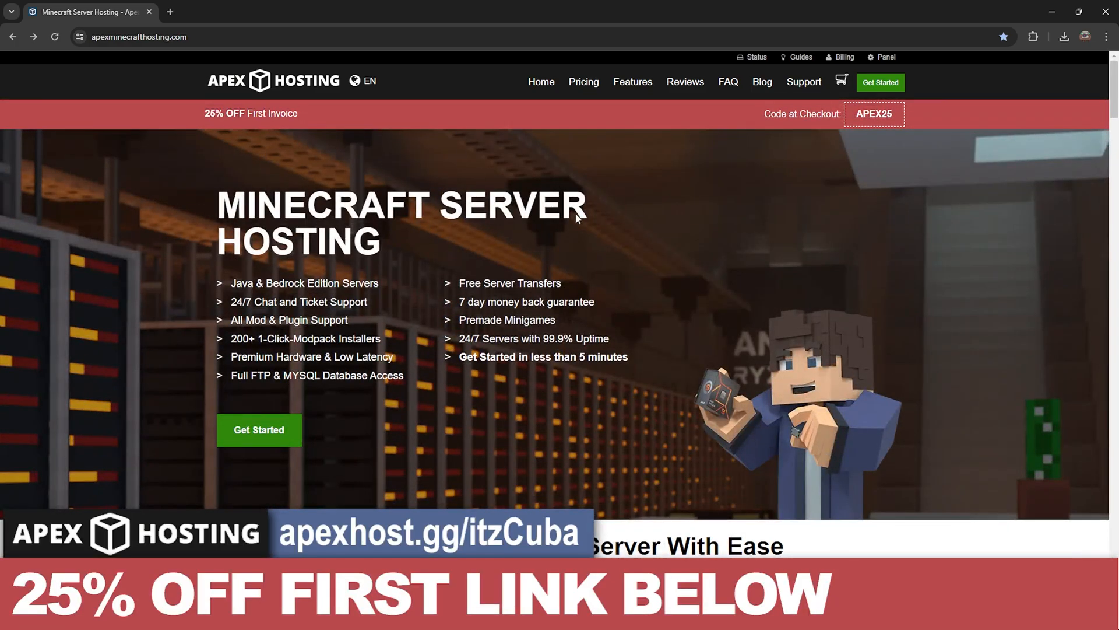
mouse_move(667, 237)
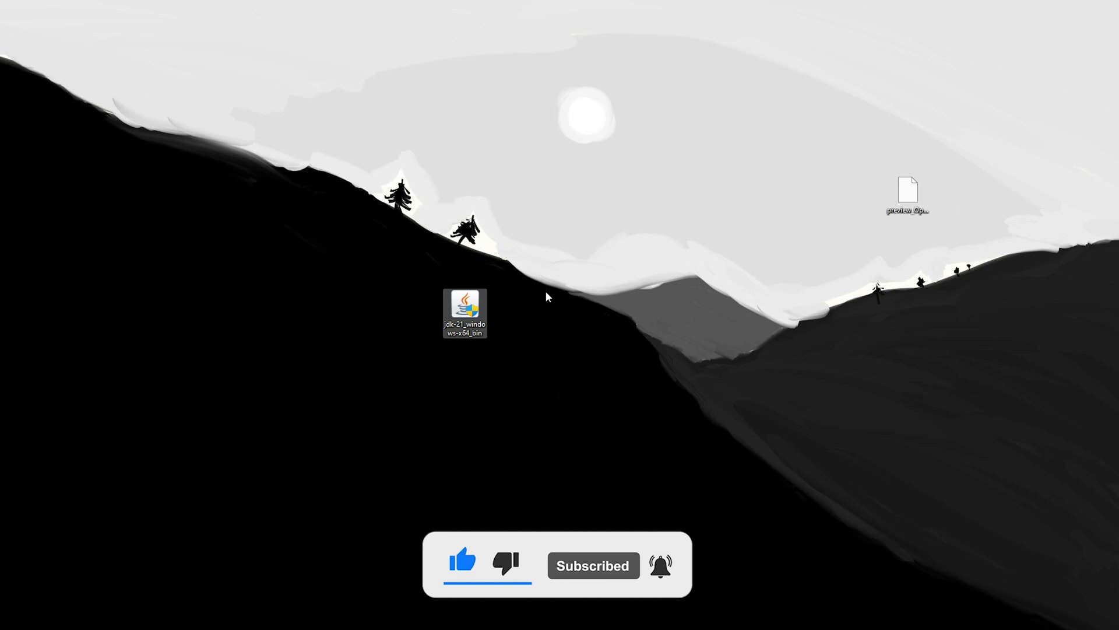
- Move the jdk-21_windows-x64_bin installer toward the desktop centre and launch it
drag(464, 310, 420, 303)
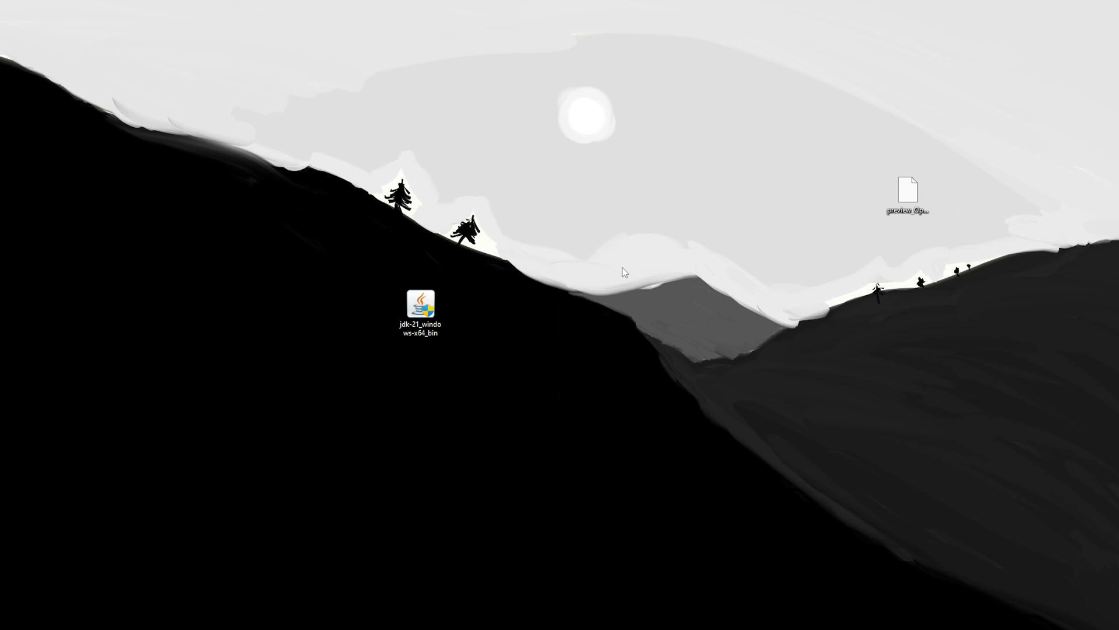
drag(907, 191, 685, 265)
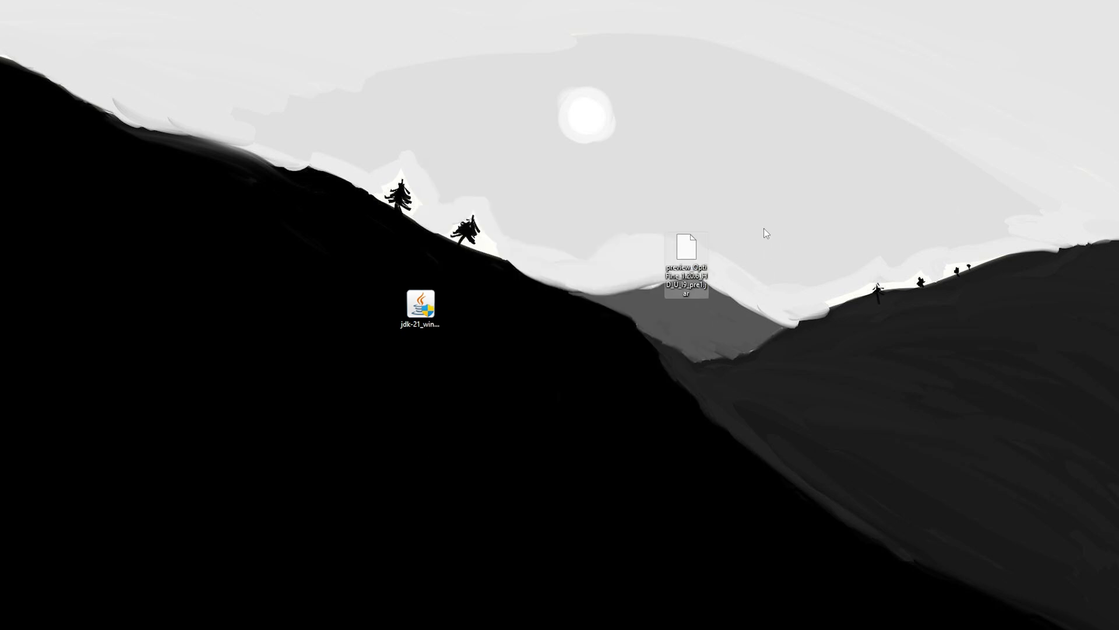
mouse_move(550, 256)
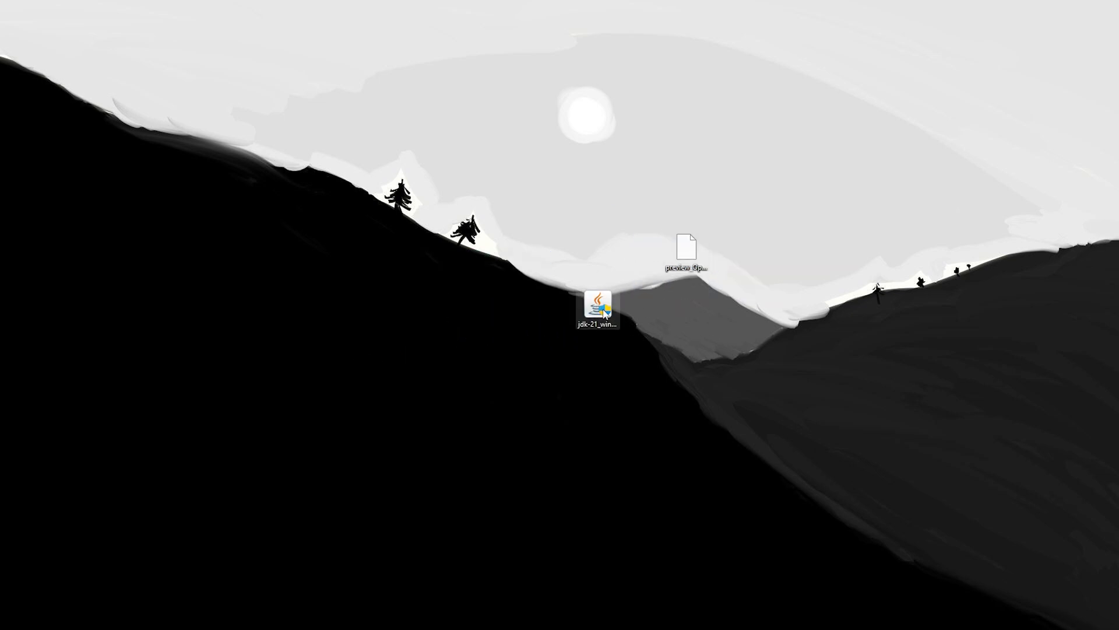
double_click(597, 304)
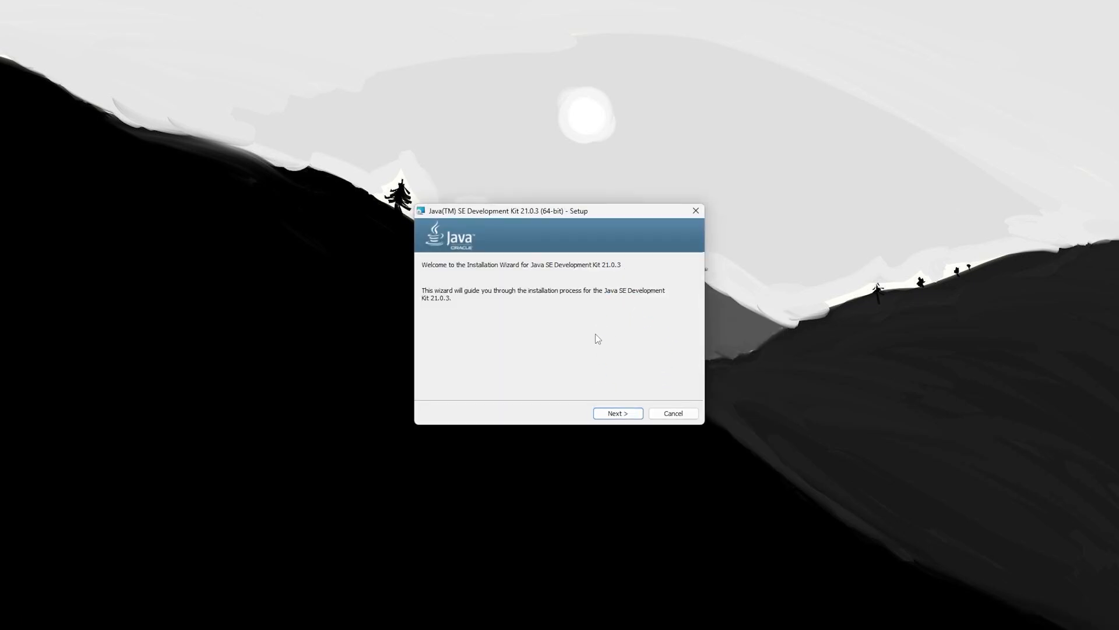
mouse_move(582, 325)
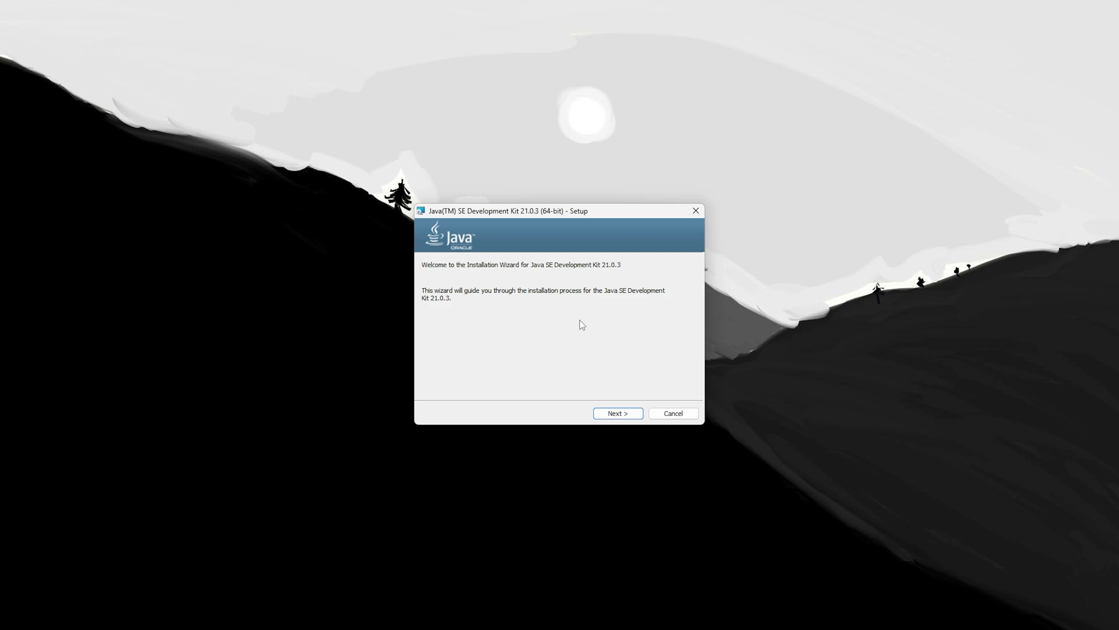
mouse_move(644, 374)
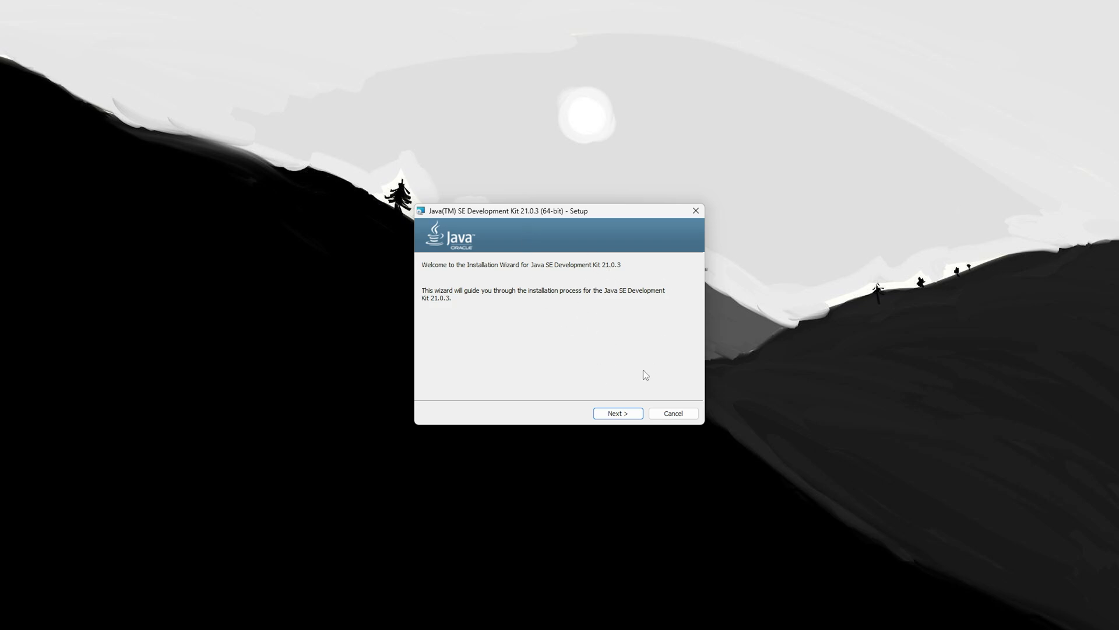
- Install JDK 21.0.3 to the default C:\Program Files\Java\jdk-21\ folder and finish the wizard
click(616, 413)
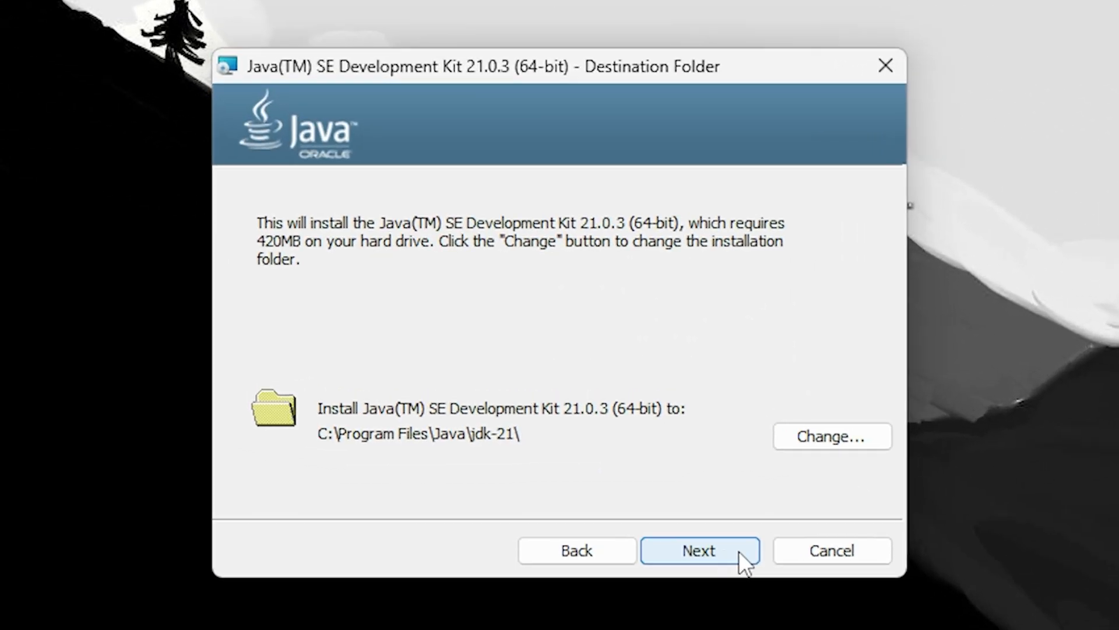
click(699, 551)
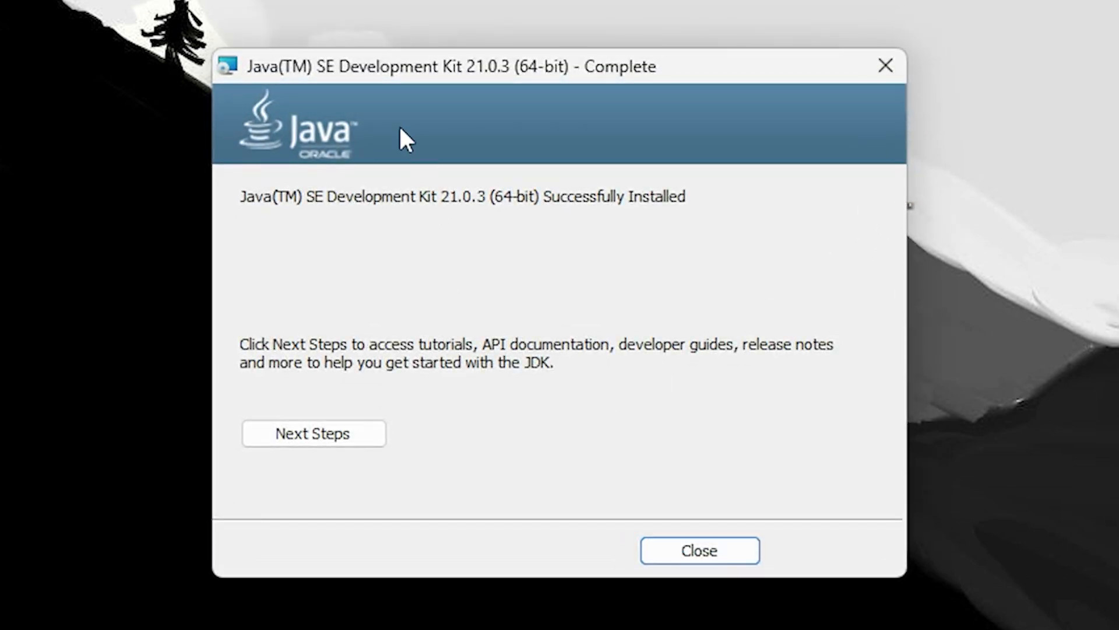
mouse_move(699, 549)
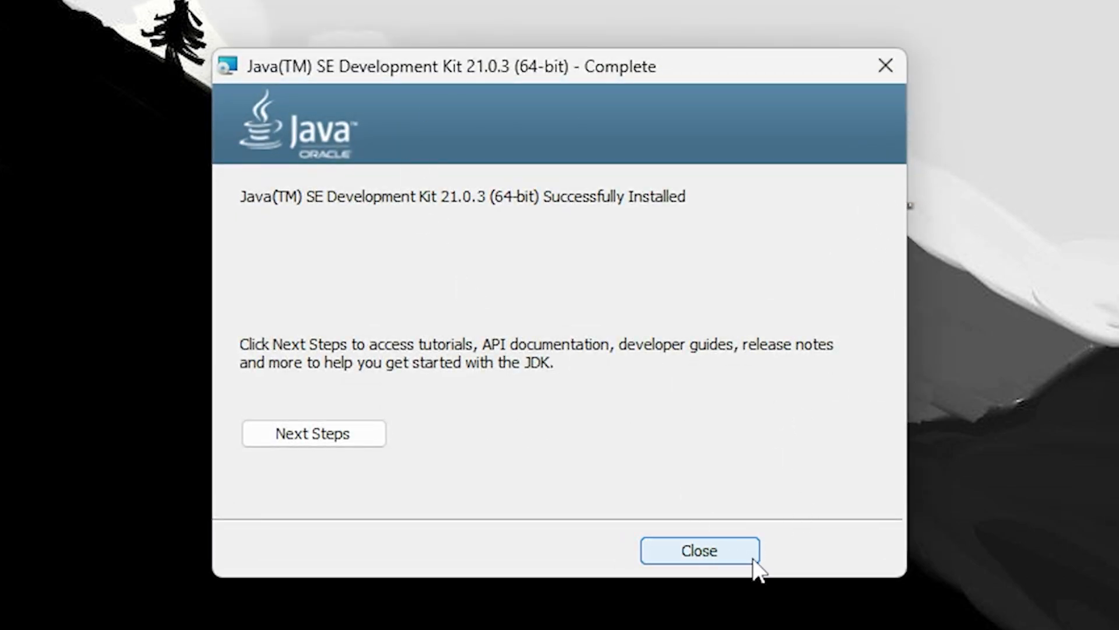
click(698, 549)
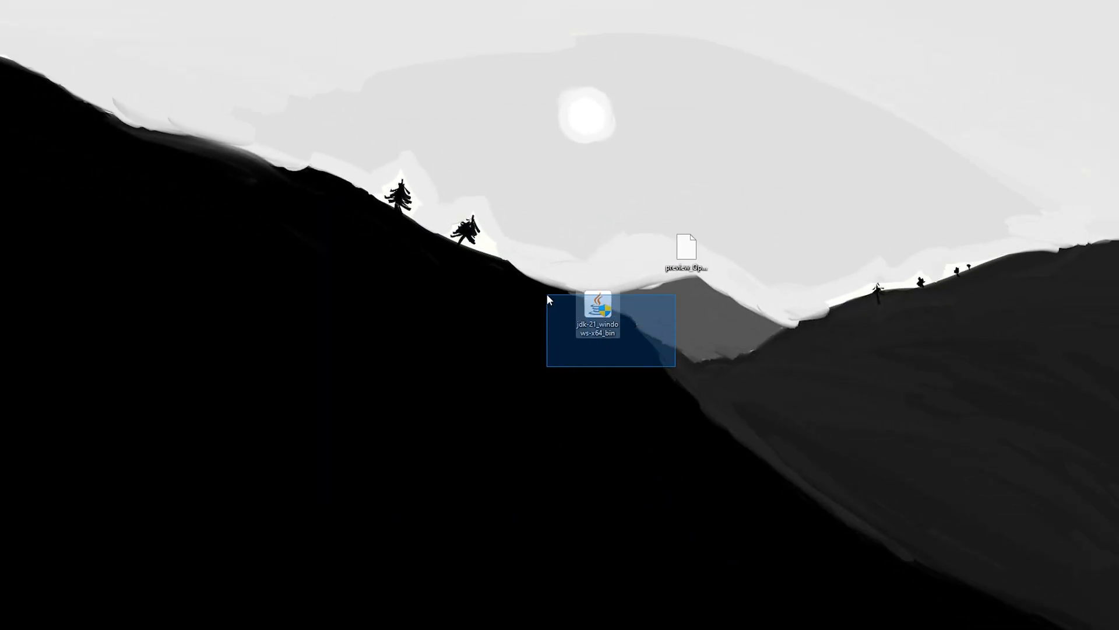
- Delete the jdk-21 installer, test-launch the OptiFine jar, then close the OptiFine Installer
click(686, 286)
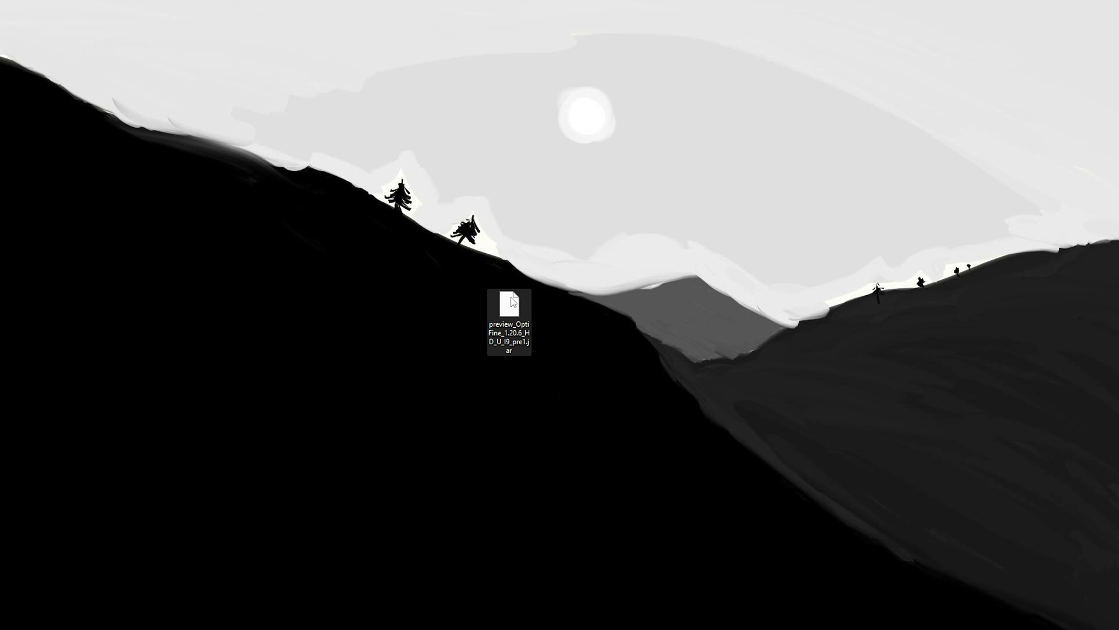
right_click(509, 299)
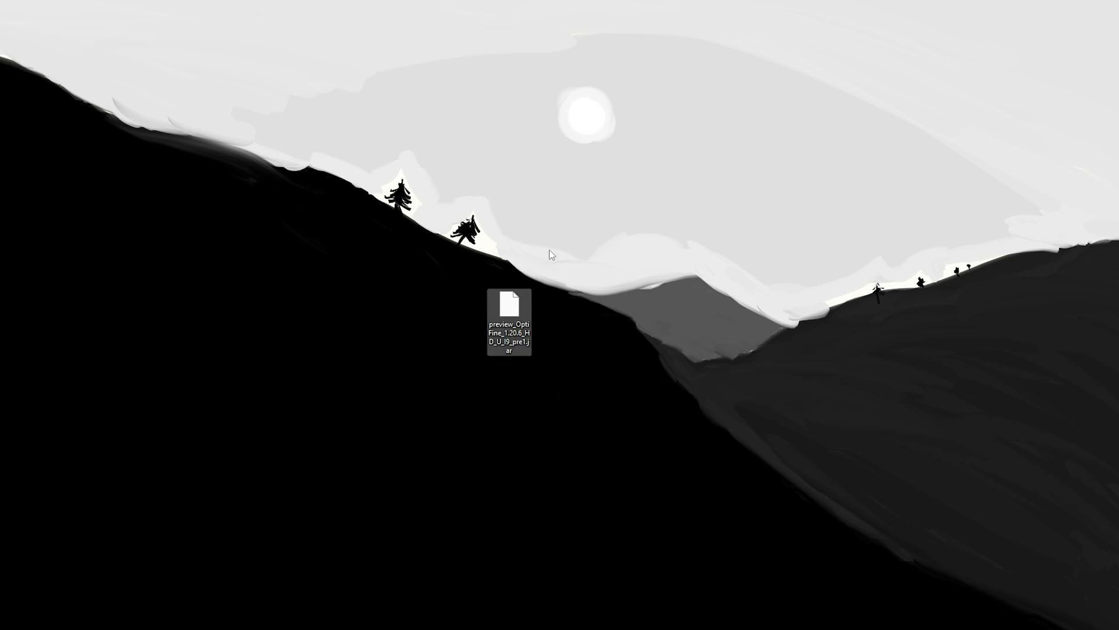
double_click(507, 316)
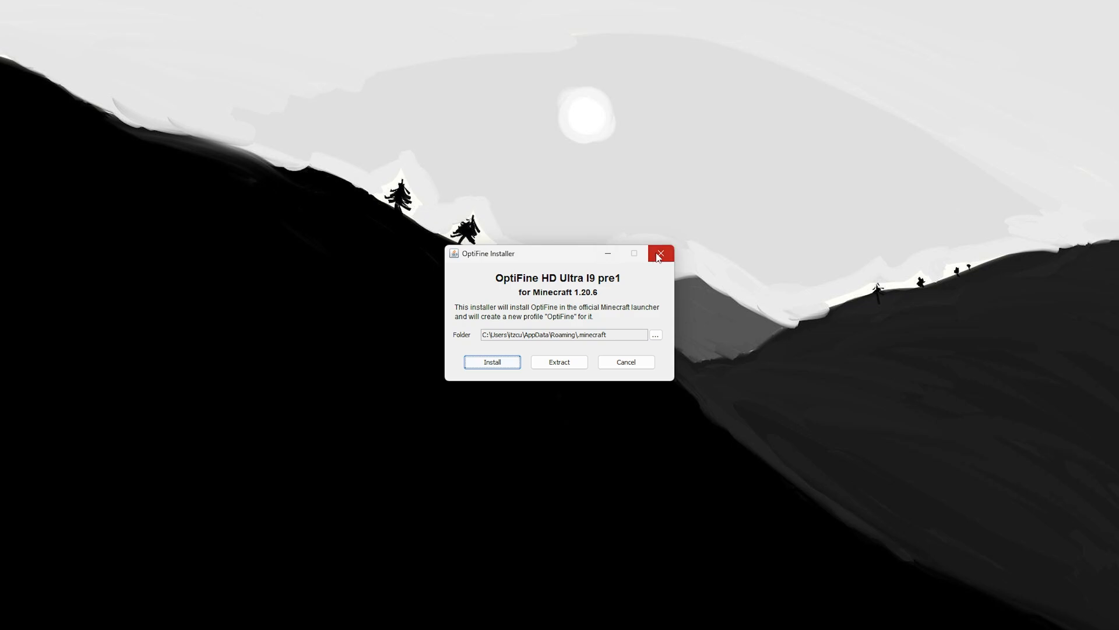
click(659, 253)
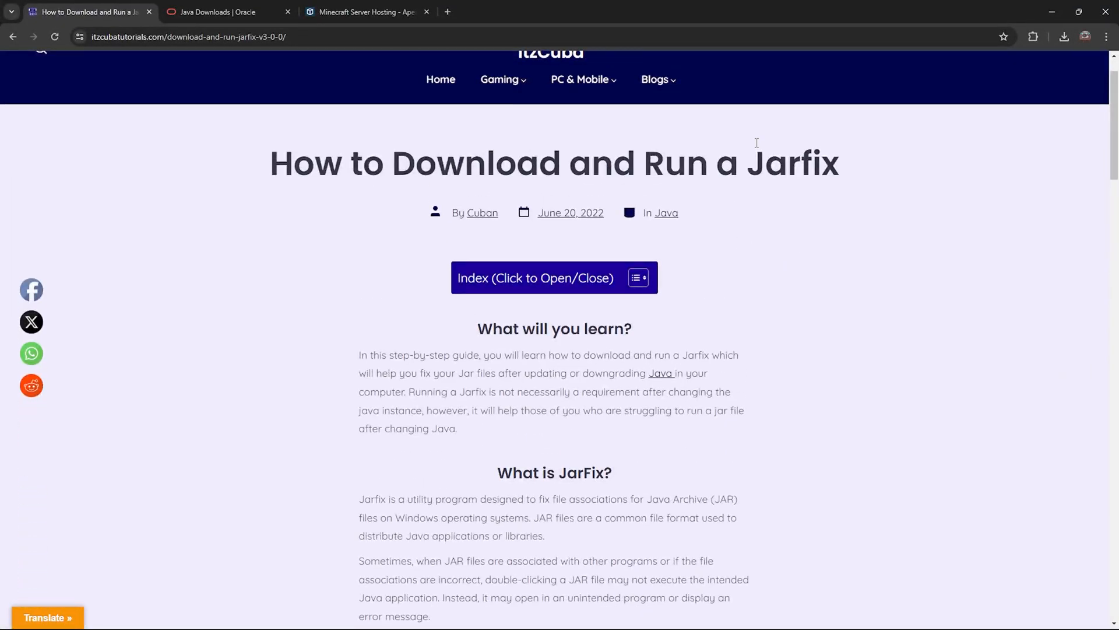
- Scroll the itzCuba article to 'Guide – Step 1: How to Download Jarfix' and download Jarfix
drag(614, 164, 763, 163)
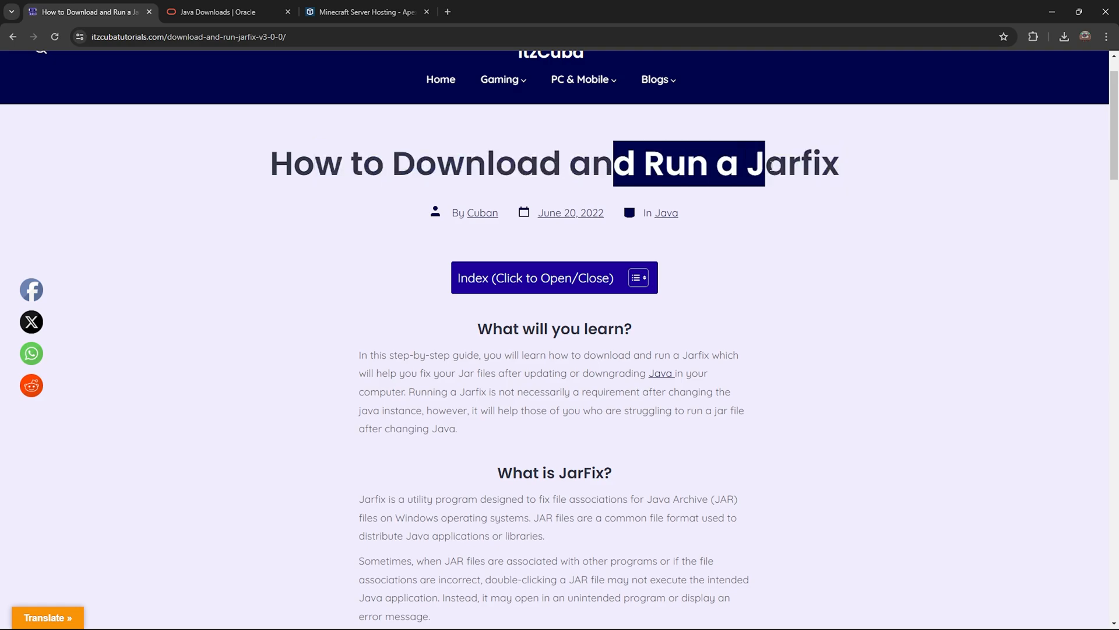
scroll(down, 3)
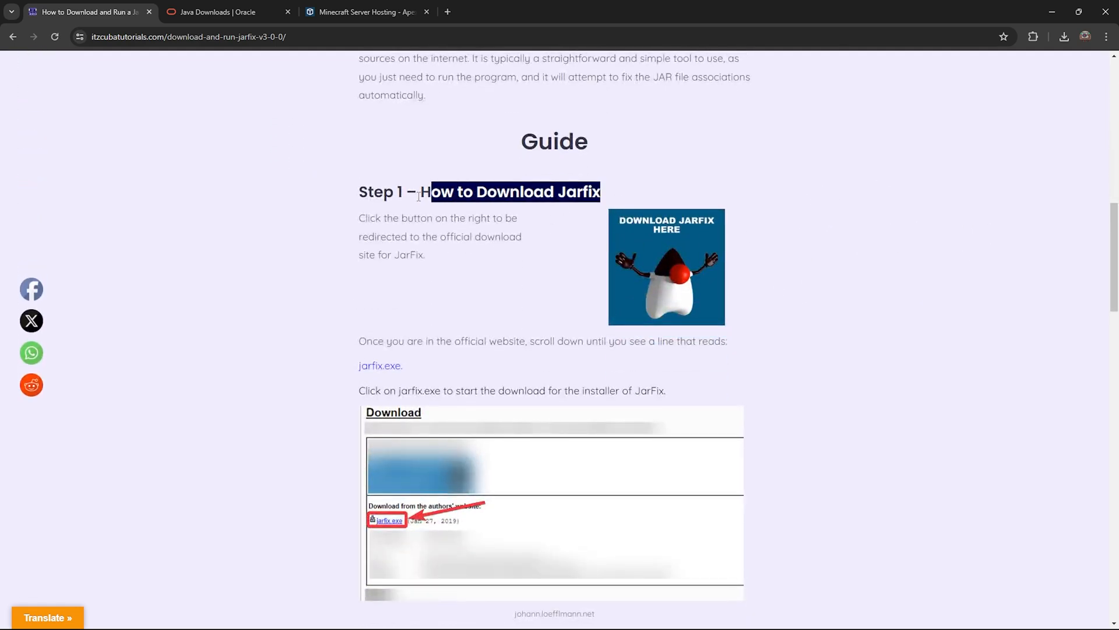
click(664, 267)
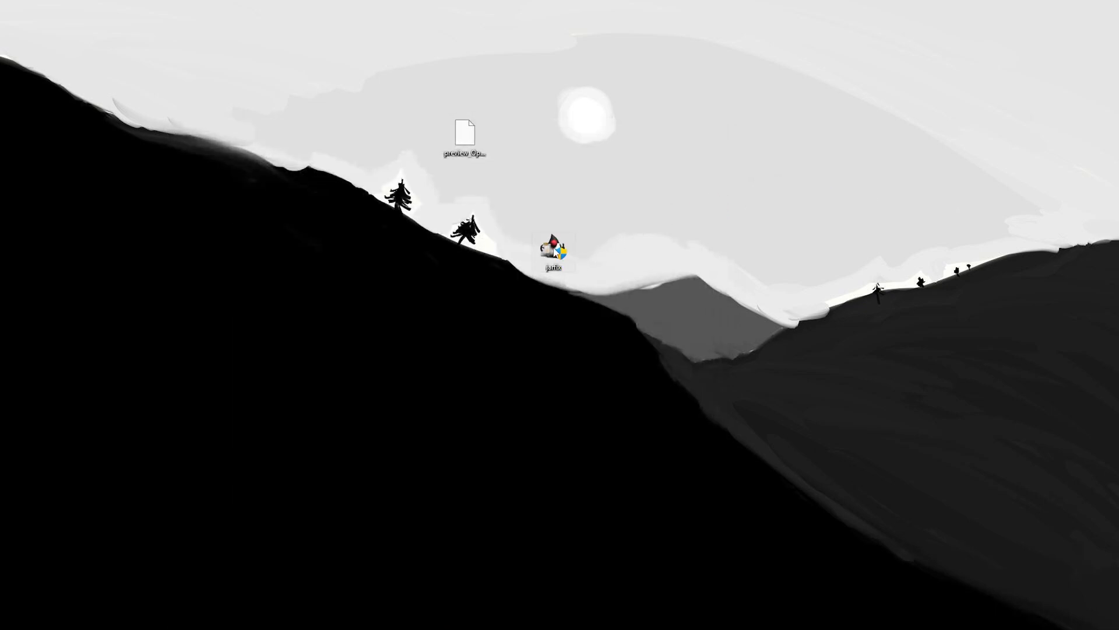
- Run Jarfix to register .jar files, confirm OK, and verify the OptiFine jar opens
double_click(553, 250)
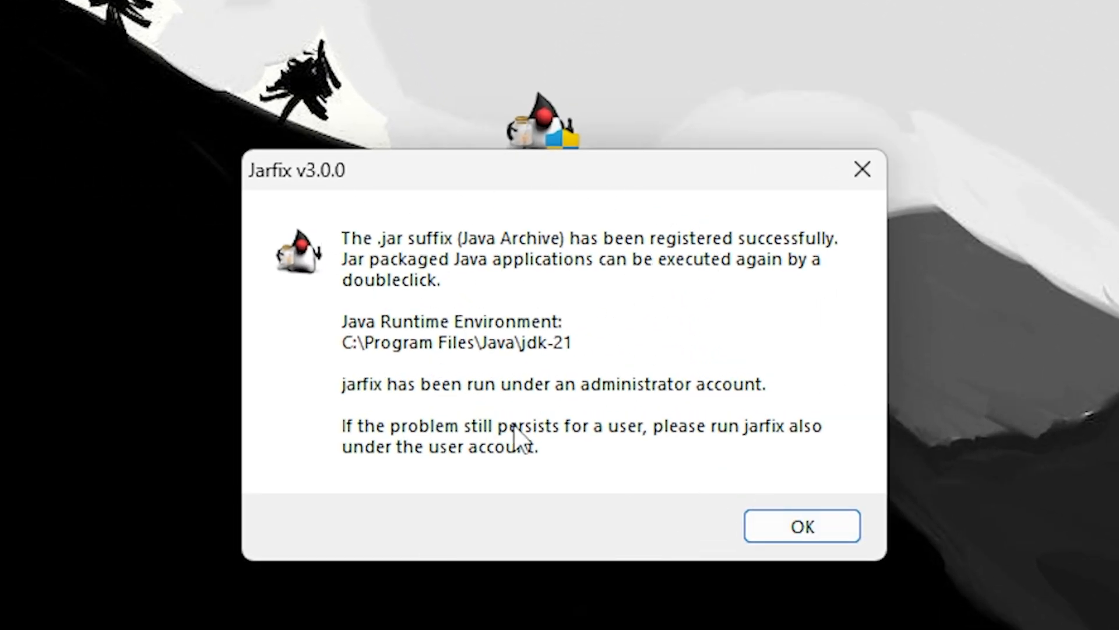
click(801, 526)
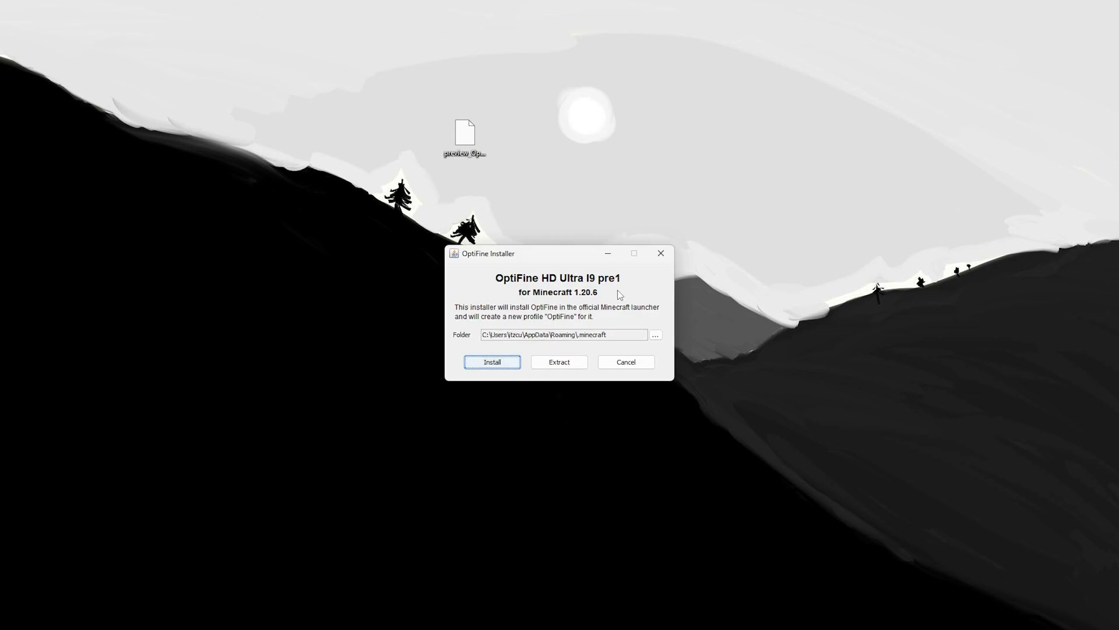
mouse_move(558, 361)
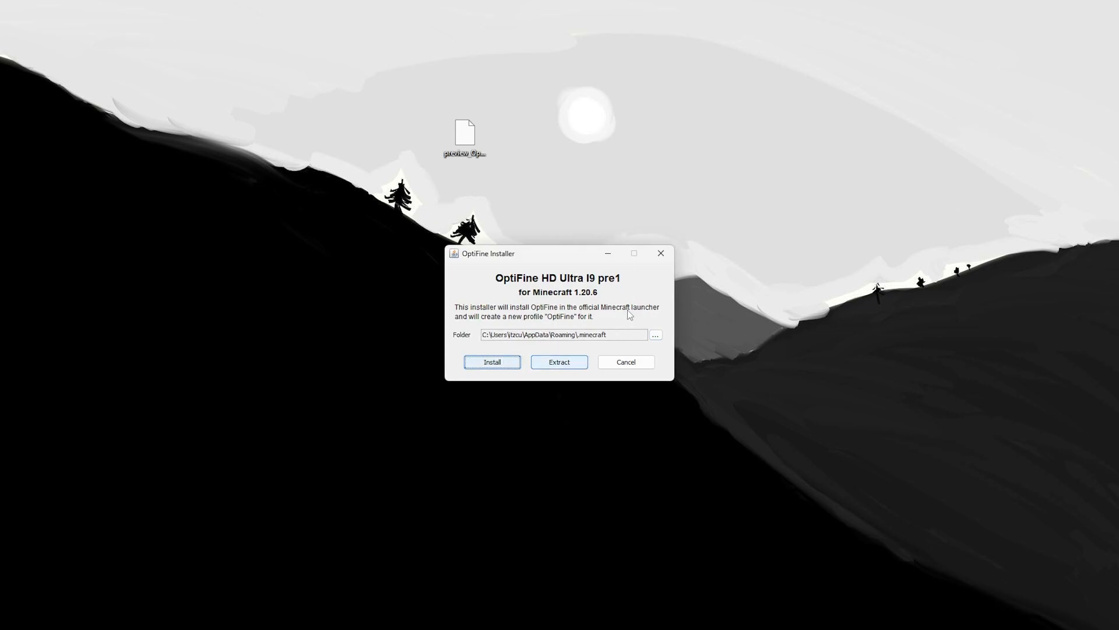
mouse_move(659, 253)
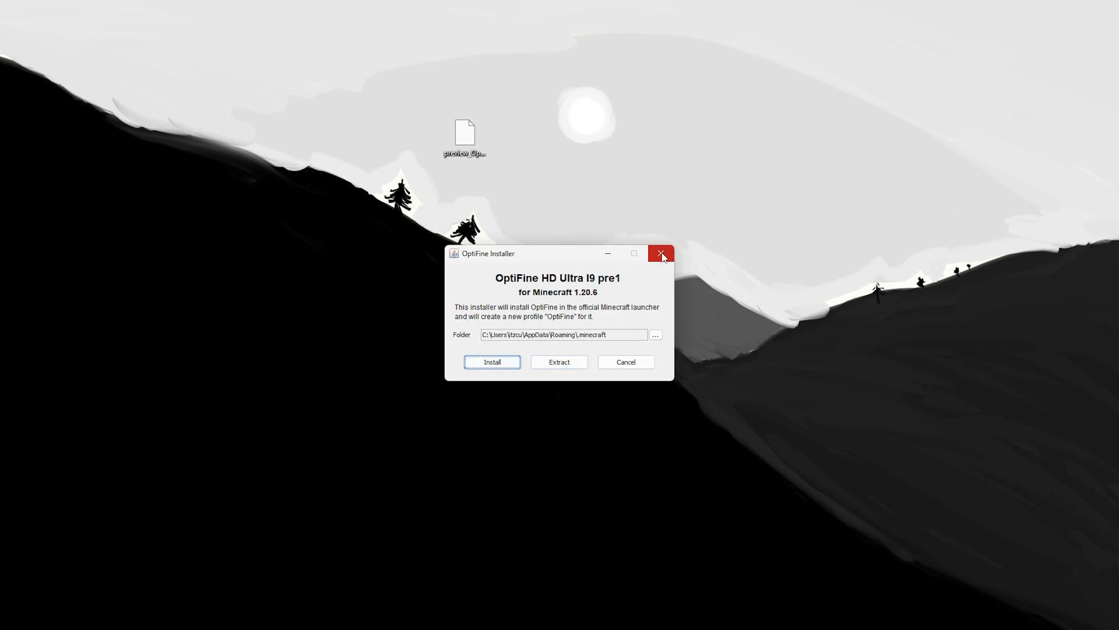
click(660, 253)
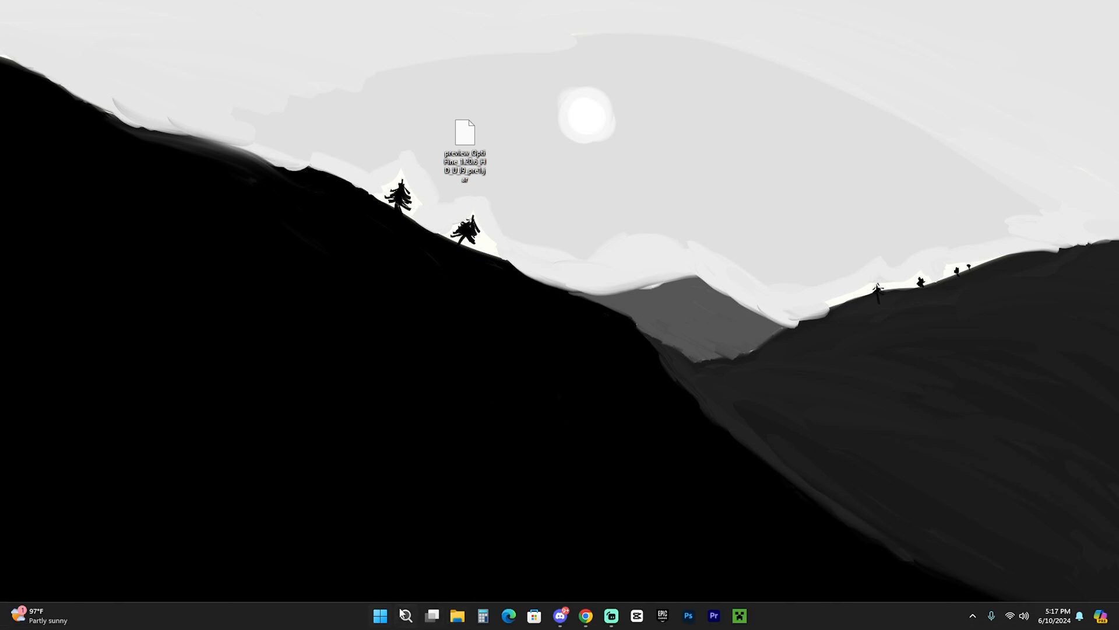
- Open Windows search and go to Add or remove programs in Settings
click(405, 615)
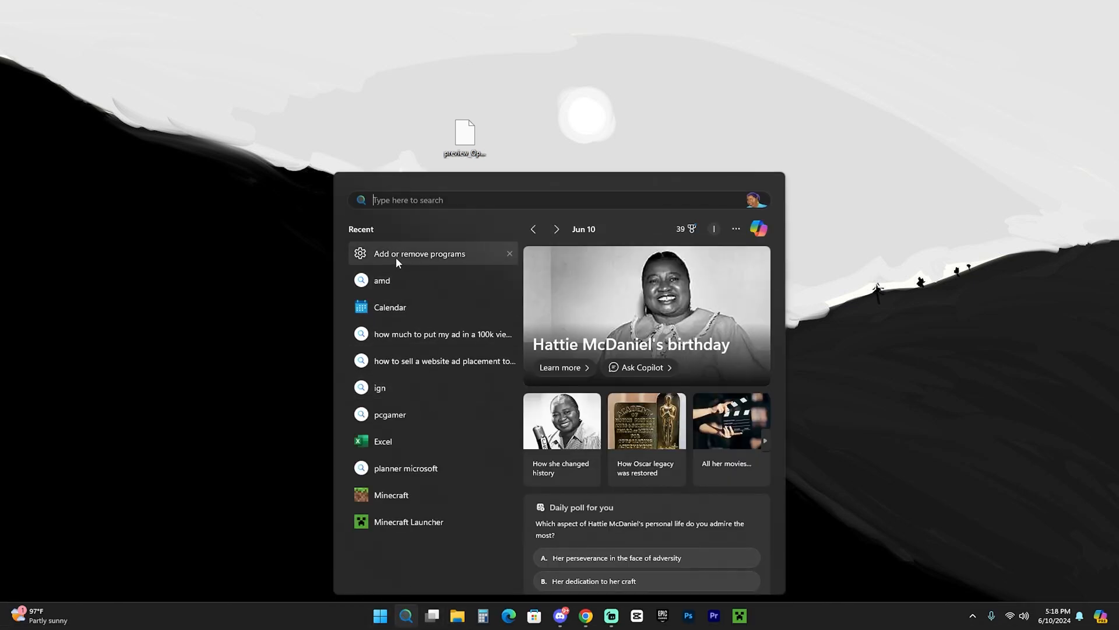
click(420, 253)
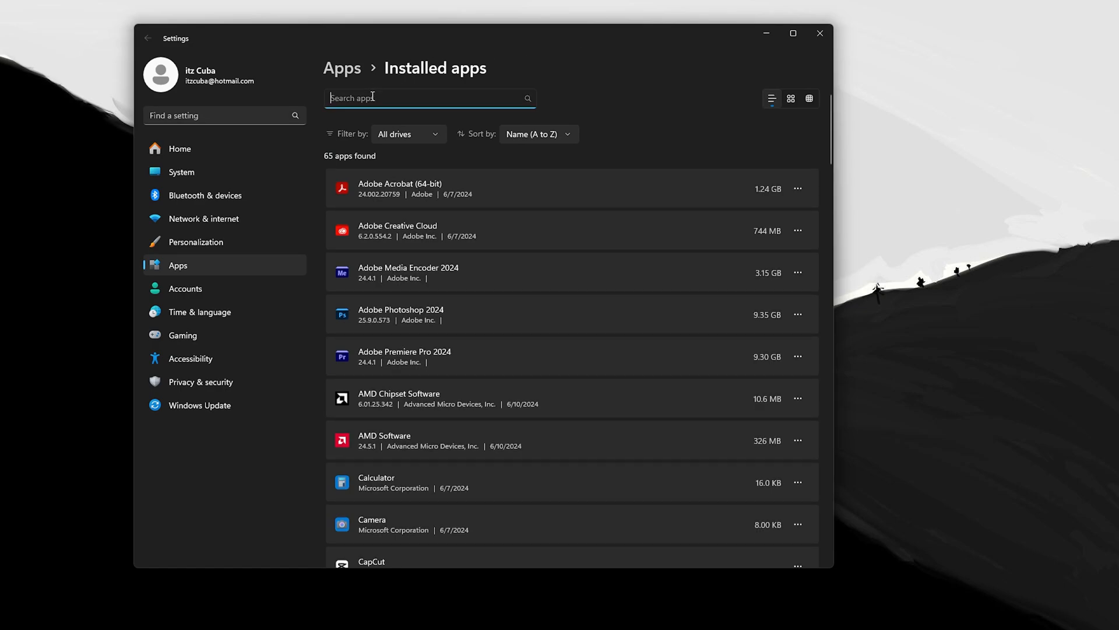
- Search Installed apps for 'java' to show Java SE Development Kit 21.0.3 (64-bit)
text(java)
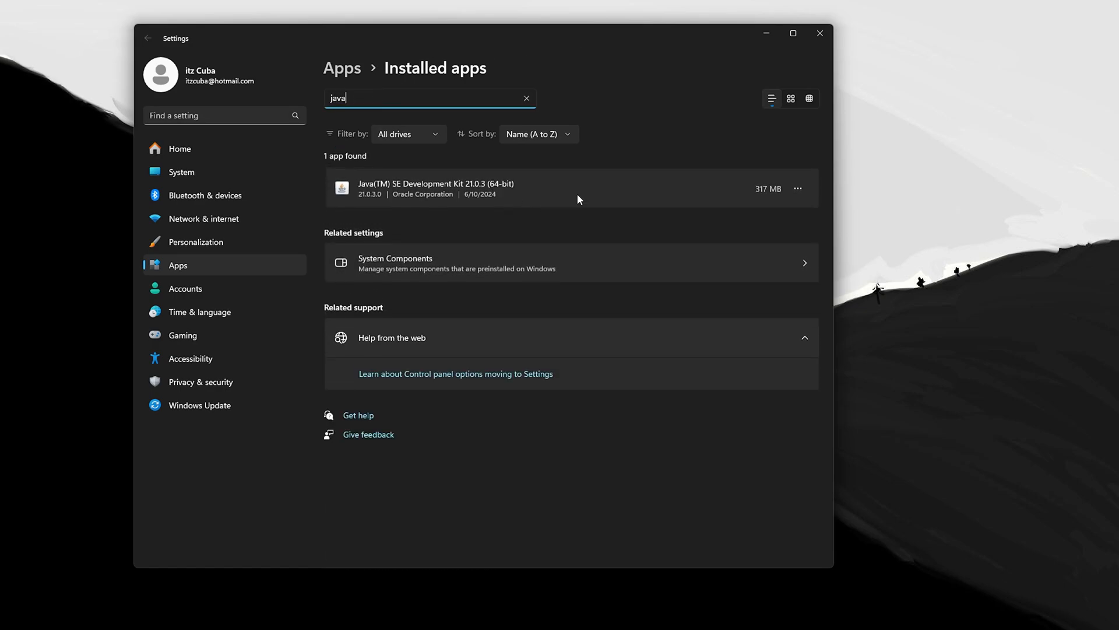
mouse_move(540, 216)
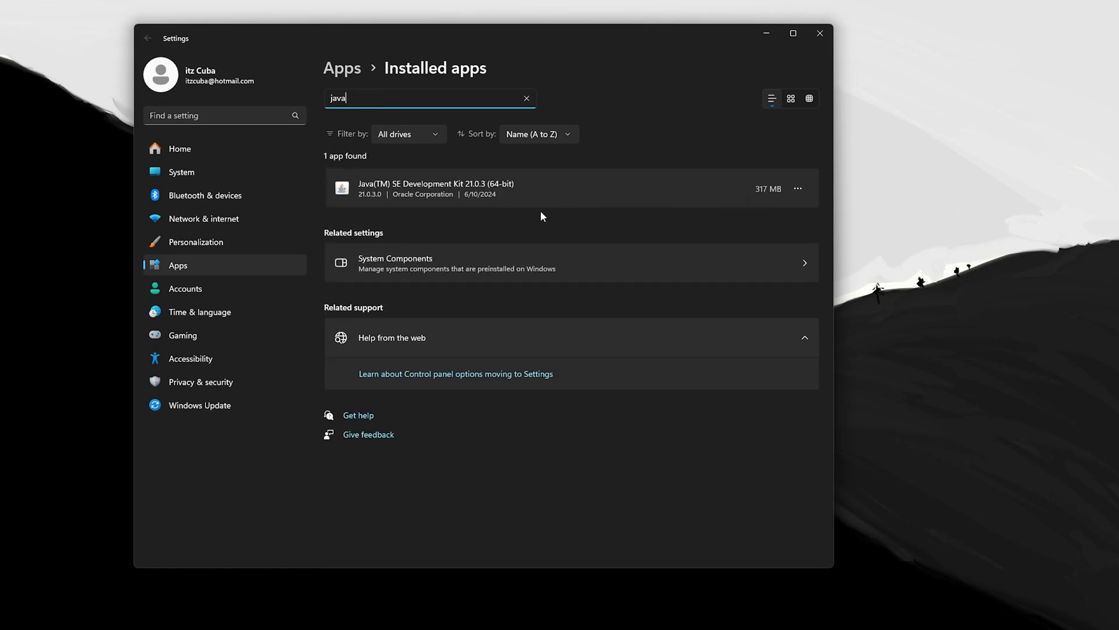
mouse_move(549, 179)
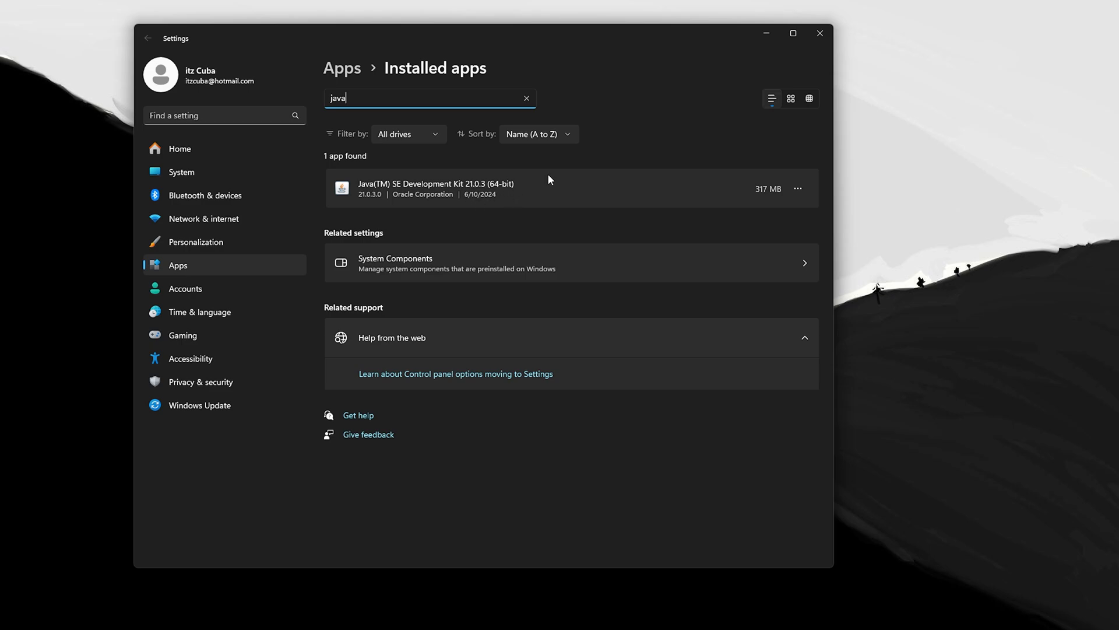
mouse_move(591, 195)
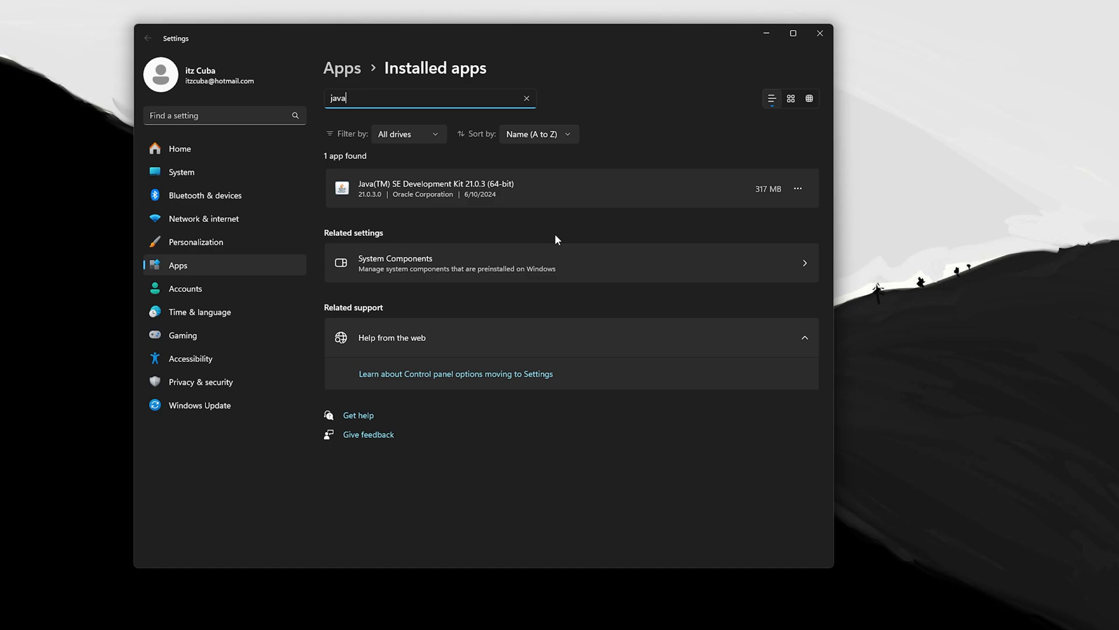
mouse_move(614, 250)
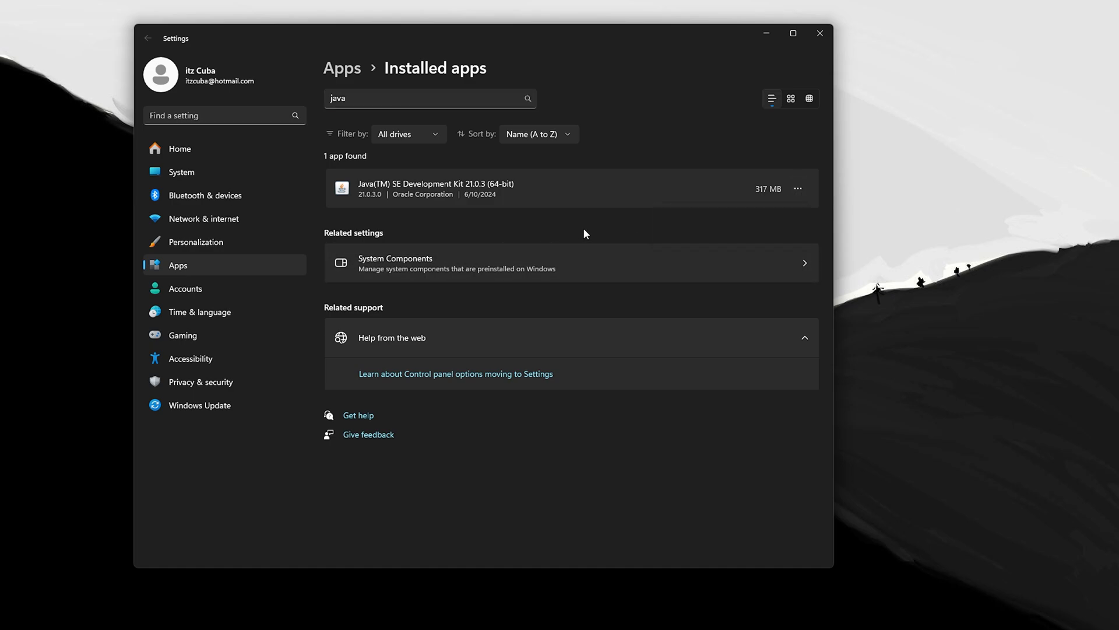
mouse_move(612, 224)
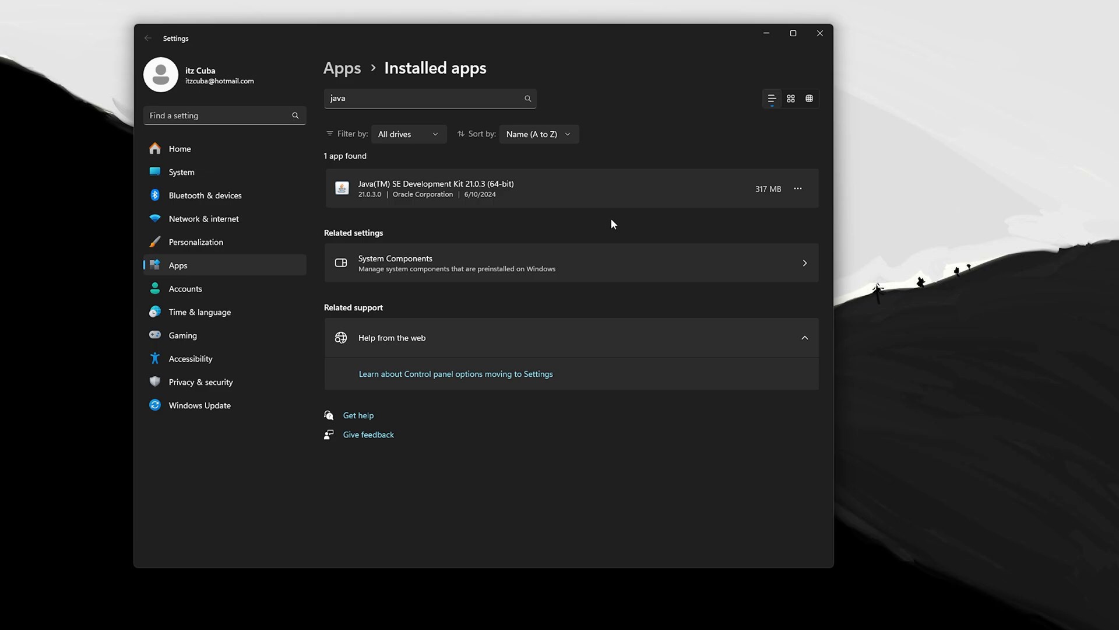